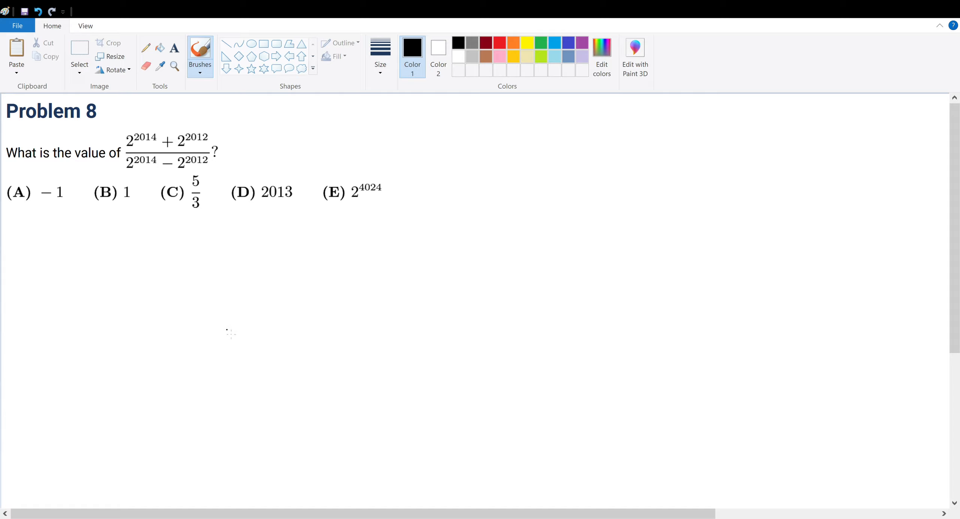
# Handwrite the factored numerator 2^2012(2^2 + 1) beneath the question
pyautogui.moveTo(131, 122); pyautogui.dragTo(190, 120)
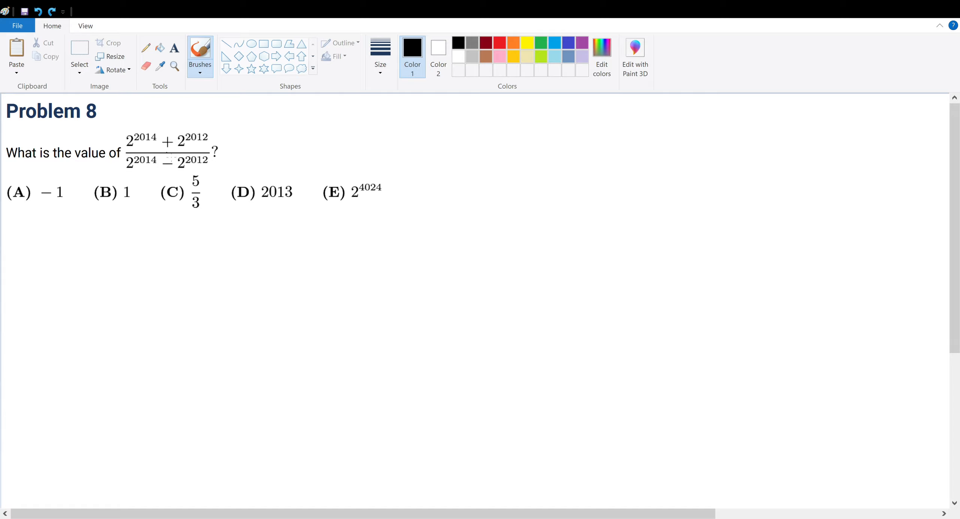
pyautogui.moveTo(132, 279)
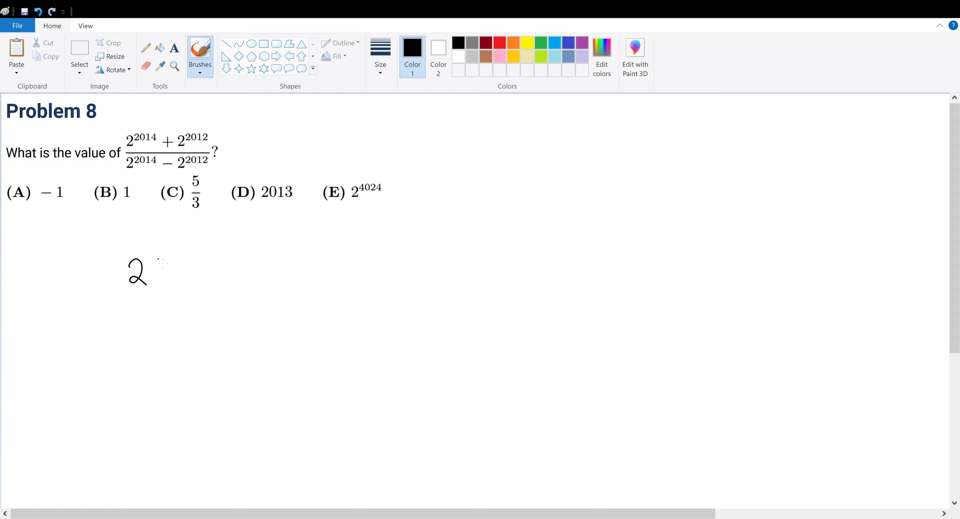
pyautogui.moveTo(158, 251); pyautogui.dragTo(193, 250)
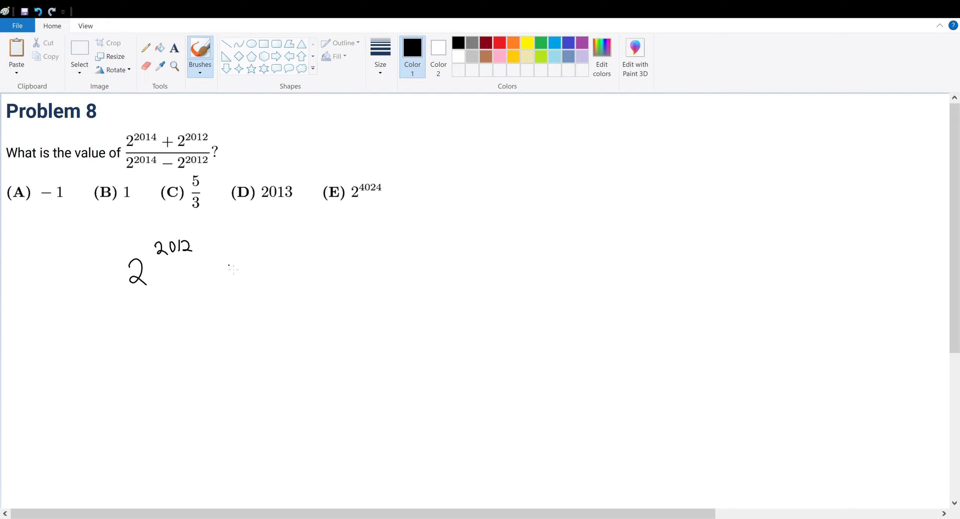
pyautogui.moveTo(213, 231); pyautogui.dragTo(213, 303)
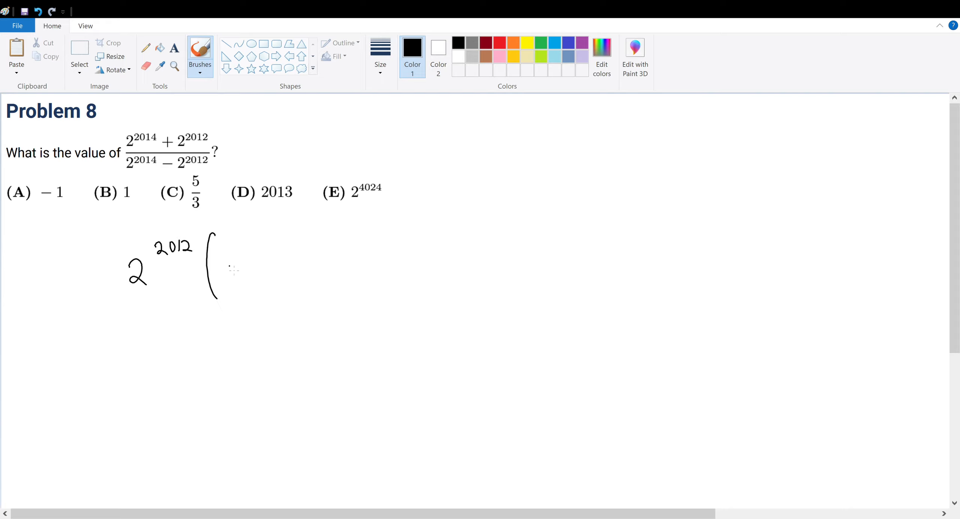
pyautogui.moveTo(227, 263); pyautogui.dragTo(316, 264)
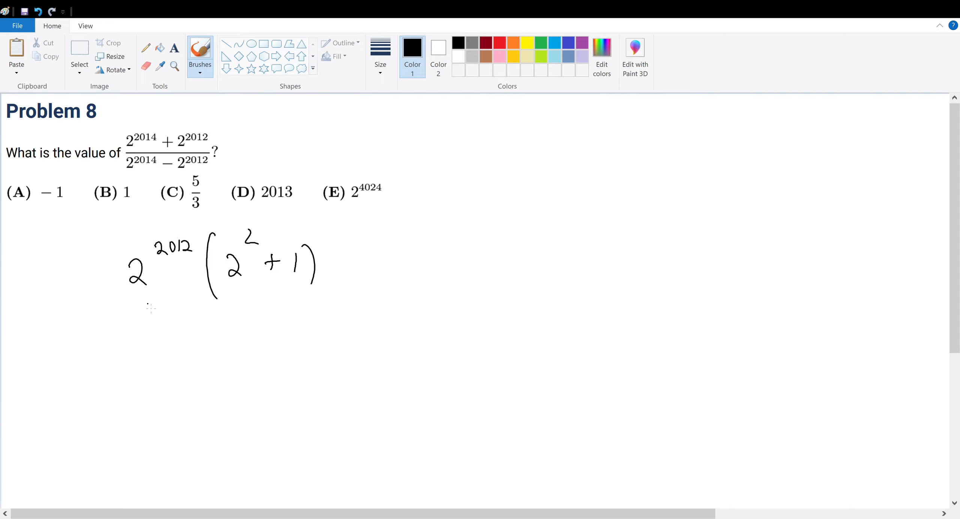
# Draw the fraction bar and begin the denominator 2^2012( below it
pyautogui.moveTo(113, 312); pyautogui.dragTo(334, 305)
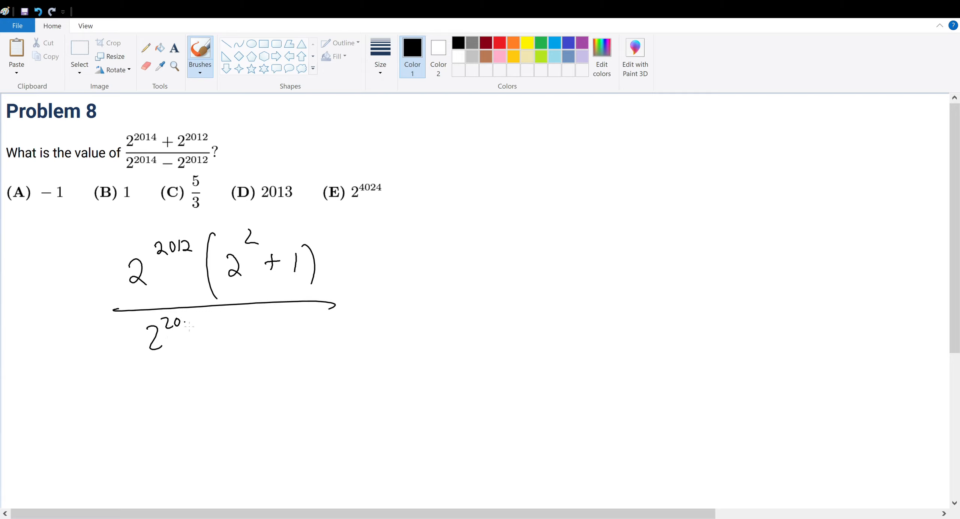
pyautogui.moveTo(153, 330); pyautogui.dragTo(263, 331)
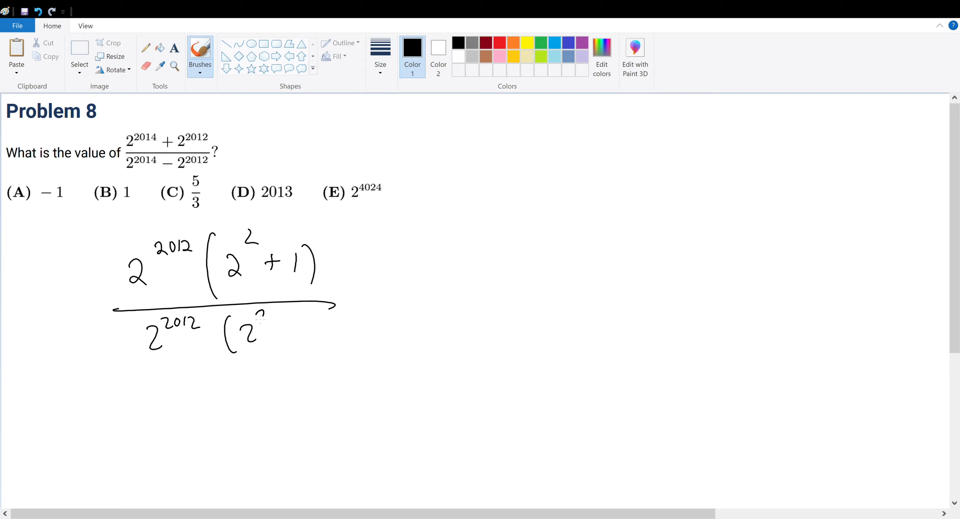